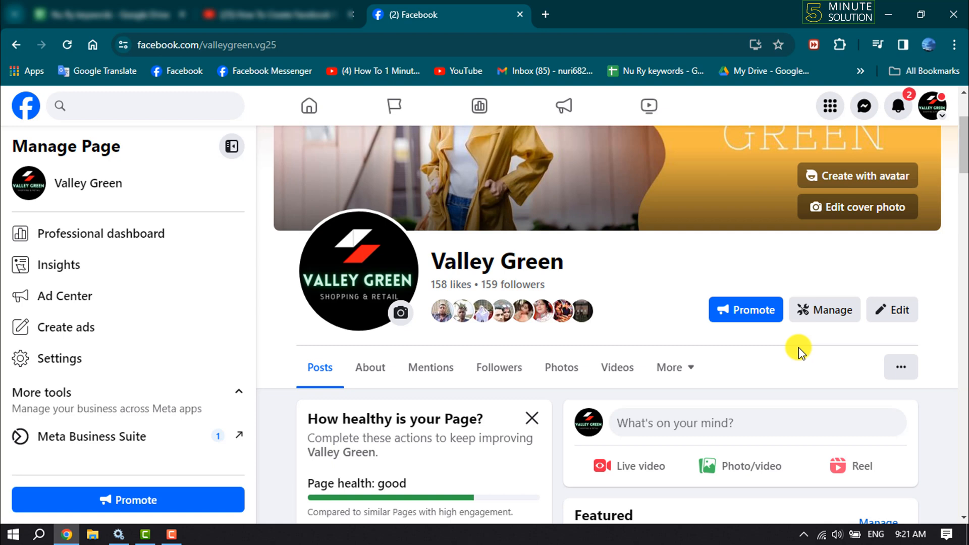
{"action": "mouse_move", "coordinate": [785, 348]}
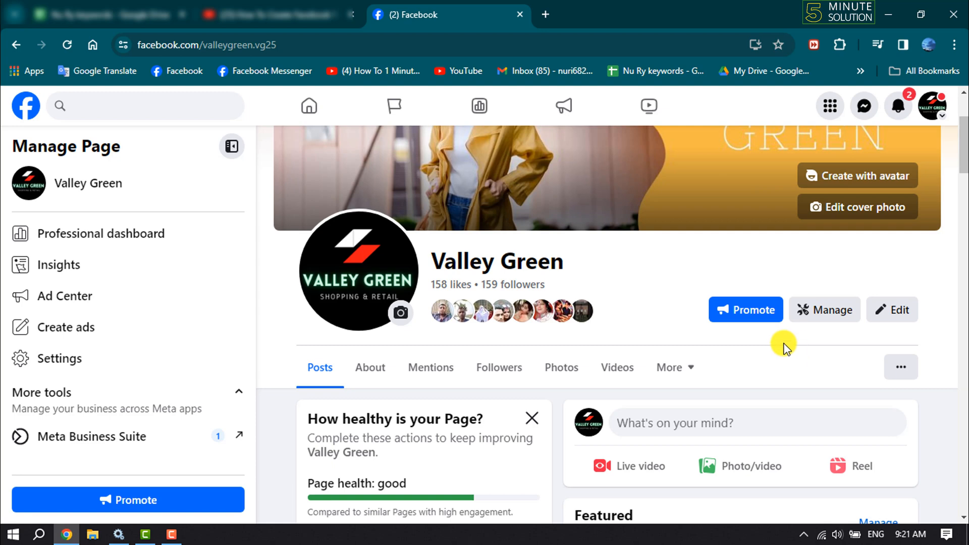
{"action": "mouse_move", "coordinate": [113, 535]}
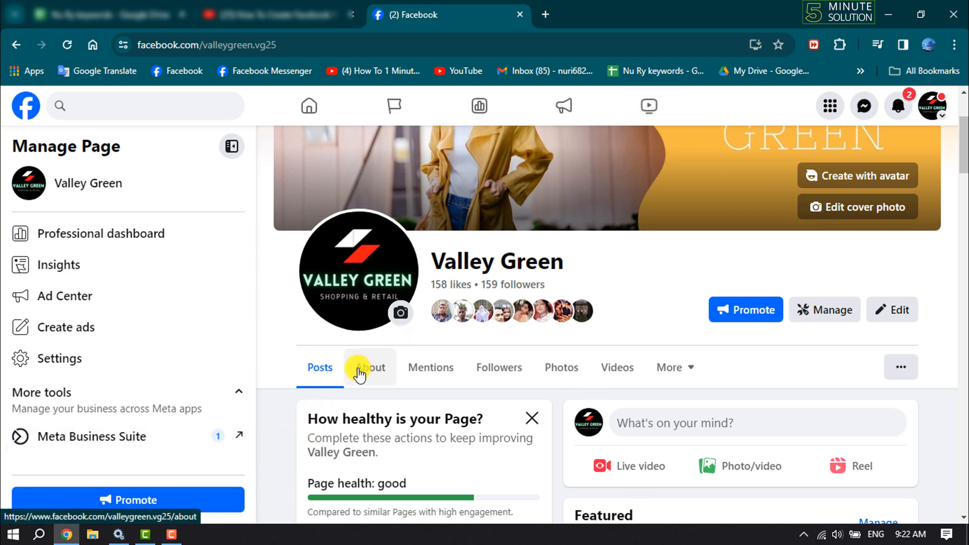
Create a QR code for the Valley Green Facebook page from Chrome's page context menu.
{"action": "double_click", "coordinate": [500, 260]}
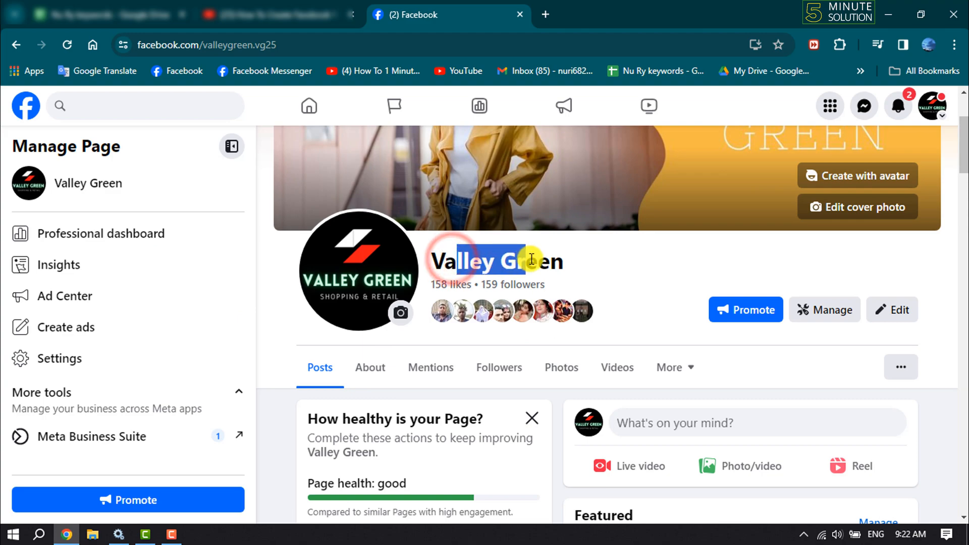
{"action": "scroll", "scroll_direction": "down", "scroll_amount": 3}
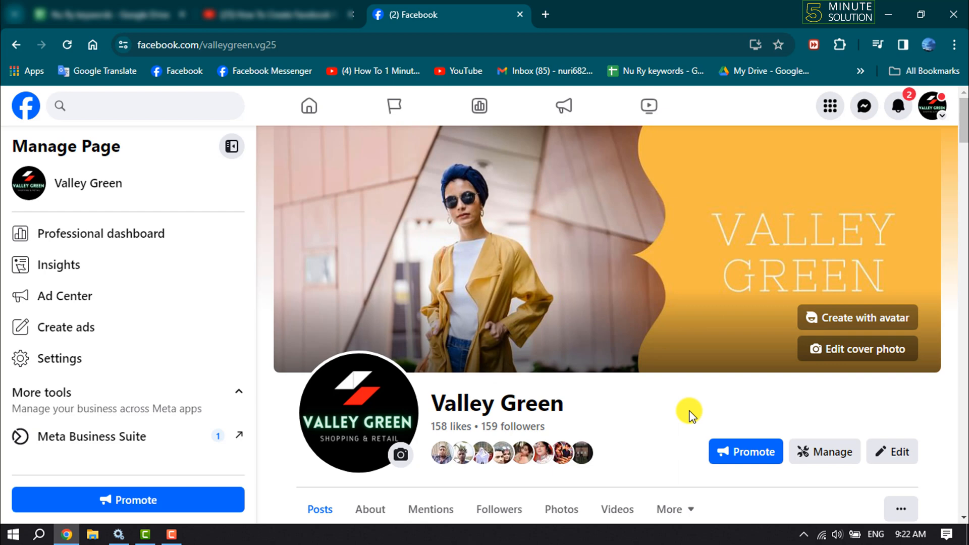
{"action": "right_click", "coordinate": [687, 414]}
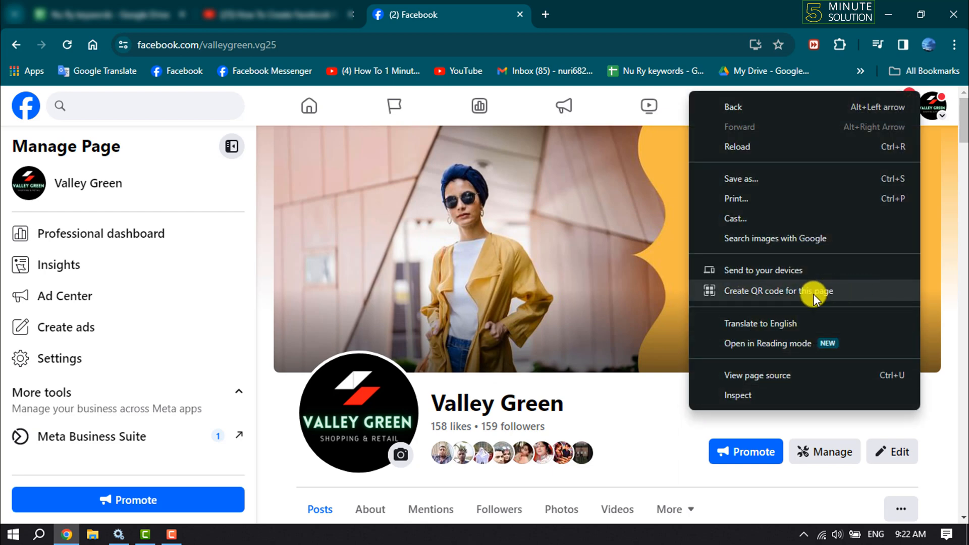
{"action": "left_click", "coordinate": [778, 291]}
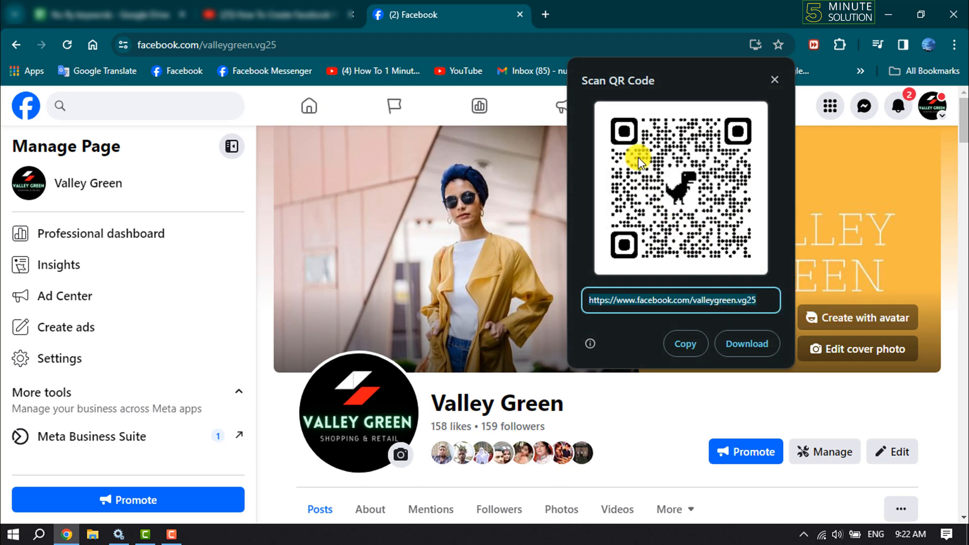
{"action": "mouse_move", "coordinate": [635, 222]}
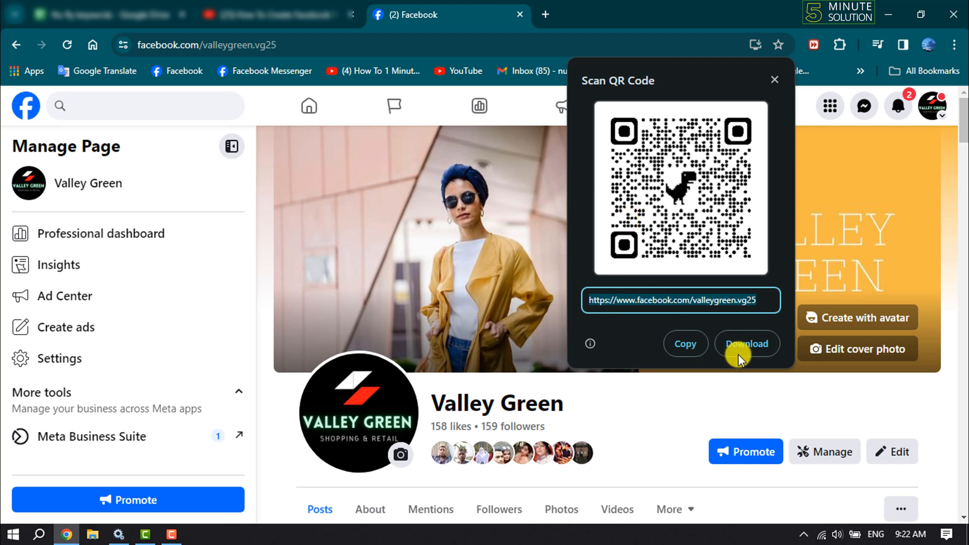
Download the generated QR code image from the Scan QR Code panel.
{"action": "left_click", "coordinate": [746, 343]}
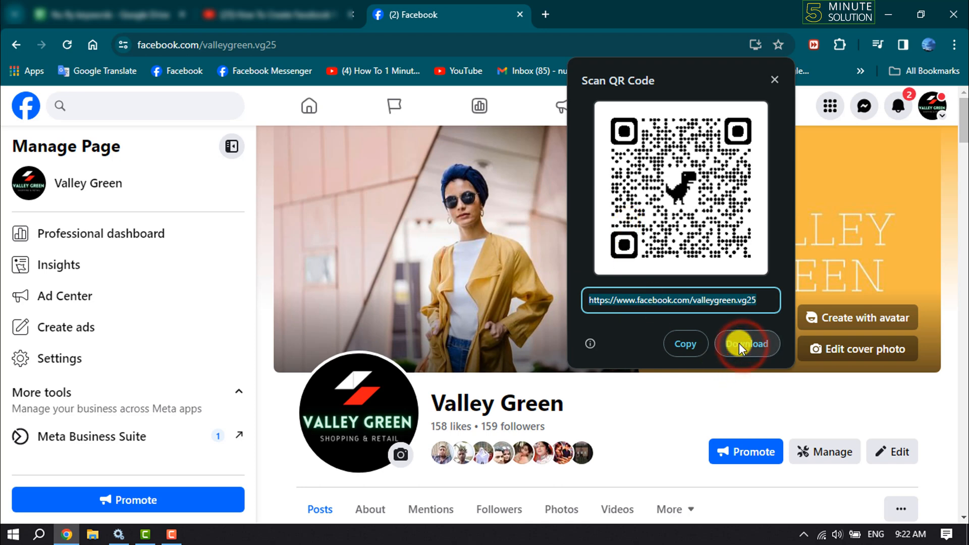
{"action": "left_click", "coordinate": [745, 343]}
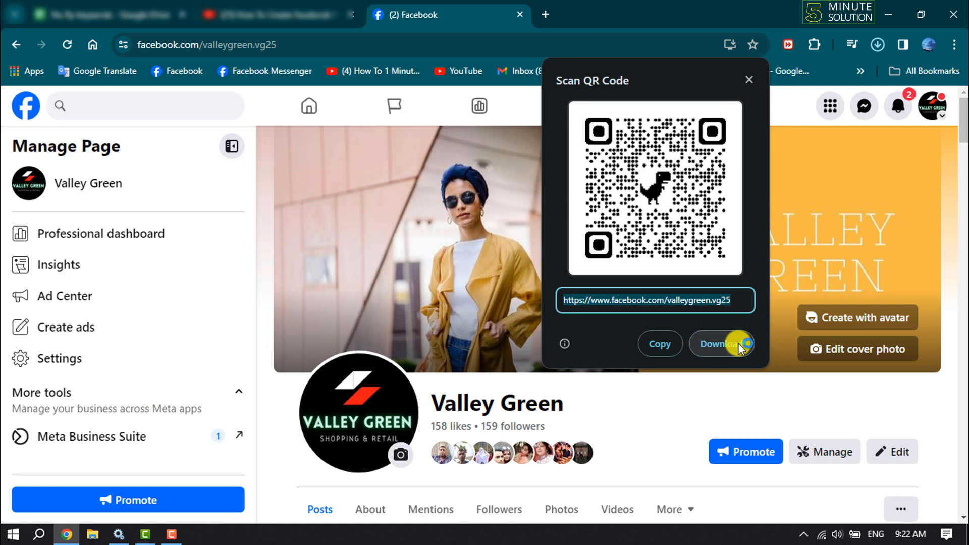
{"action": "left_click", "coordinate": [719, 344]}
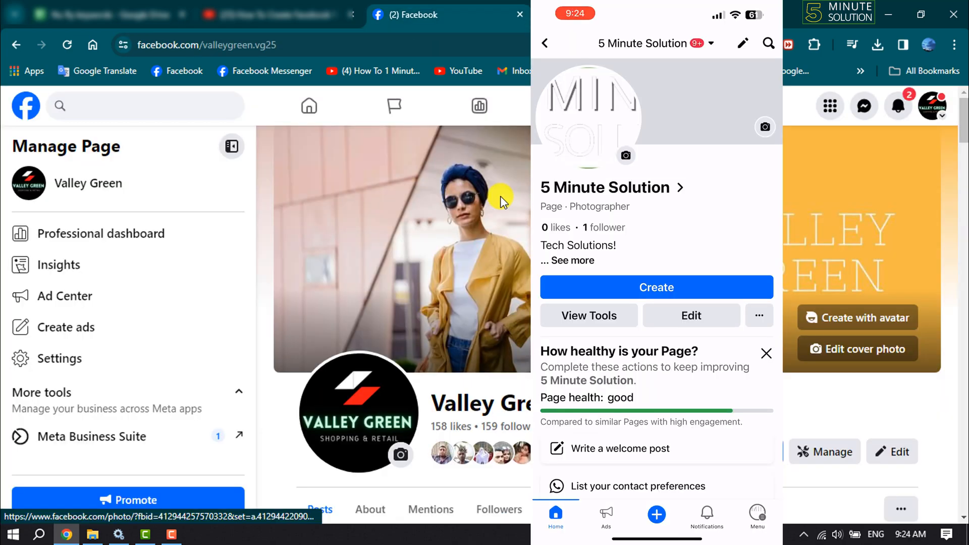
Copy the page's personalized link from the mobile Facebook page settings.
{"action": "scroll", "scroll_direction": "down", "scroll_amount": 3}
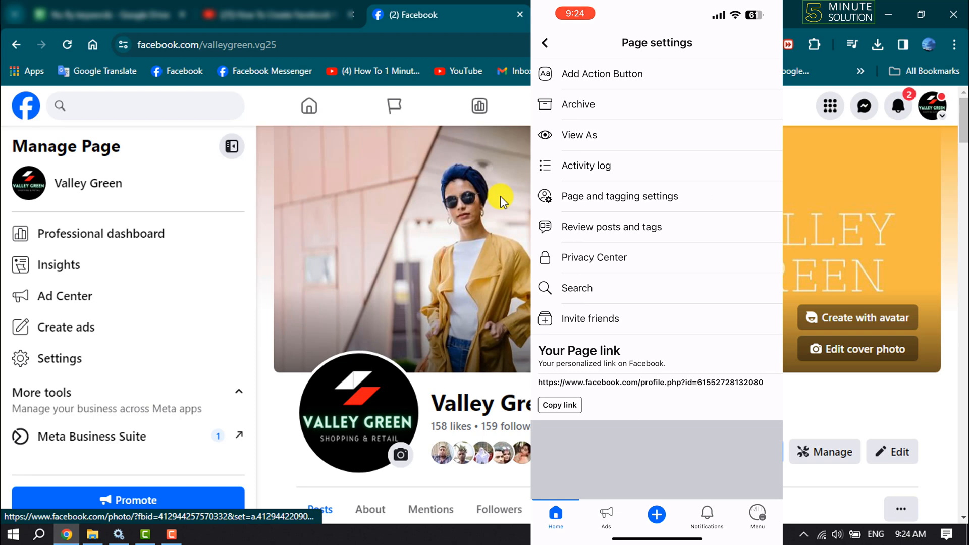
{"action": "left_click", "coordinate": [559, 405]}
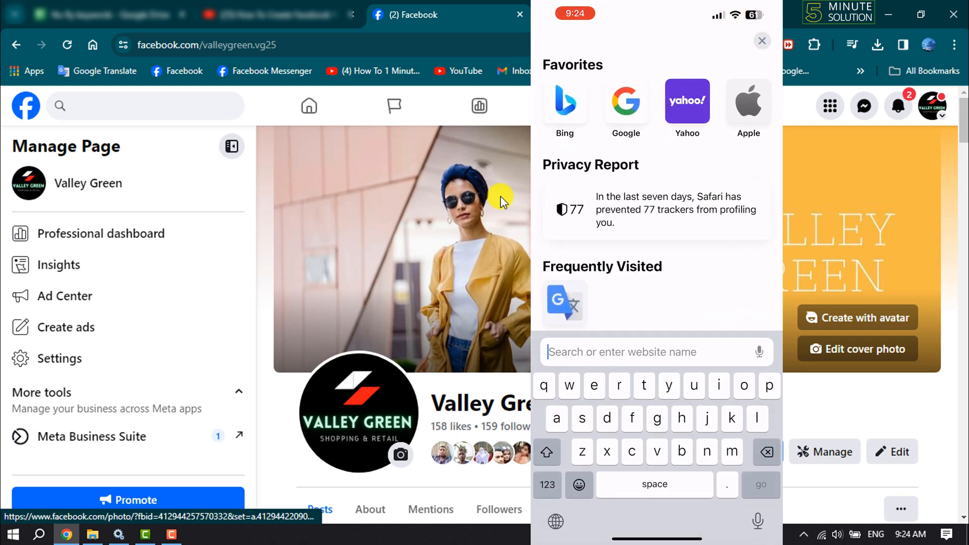
Search Google for 'qr code generator' and go to qr-code-generator.com.
{"action": "type", "text": "qr code generator"}
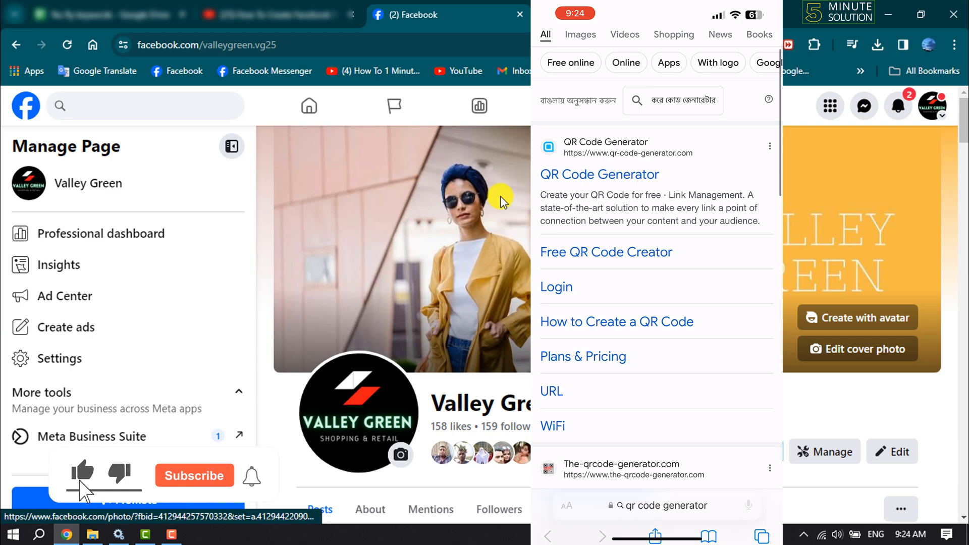
{"action": "left_click", "coordinate": [194, 475]}
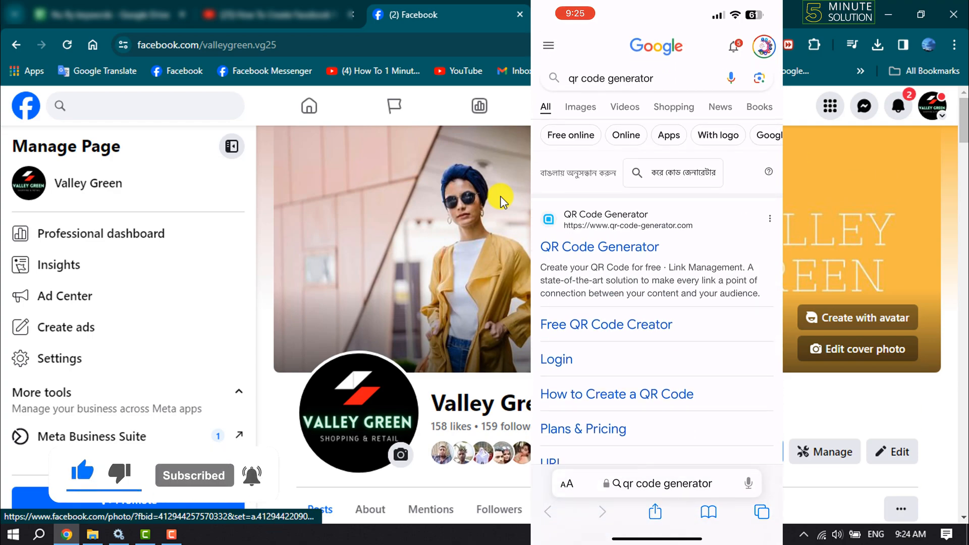
{"action": "left_click", "coordinate": [598, 246]}
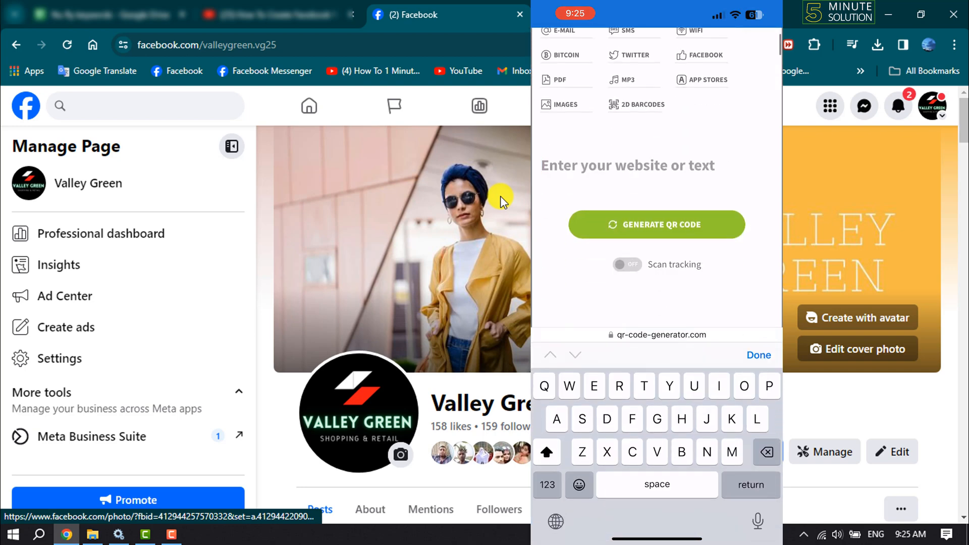
Paste the Facebook page link into the website field and generate its QR code.
{"action": "left_click", "coordinate": [627, 165]}
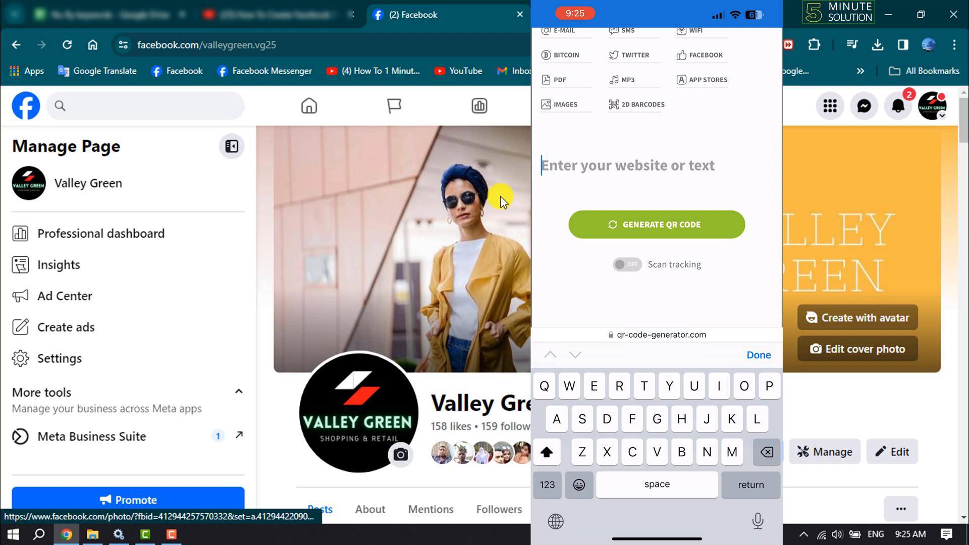
{"action": "type", "text": "id=61552728132080&mibextid=2JQ9oc"}
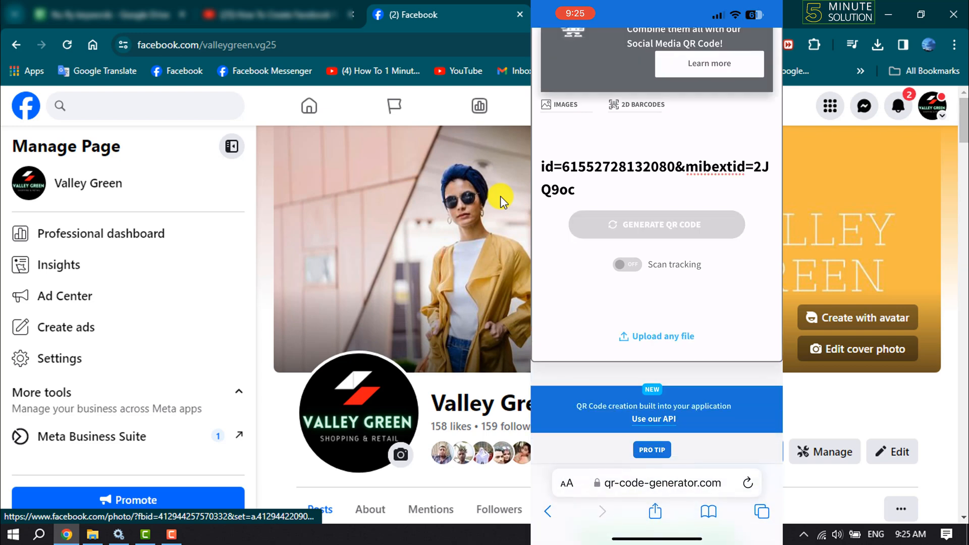
{"action": "left_click", "coordinate": [656, 224]}
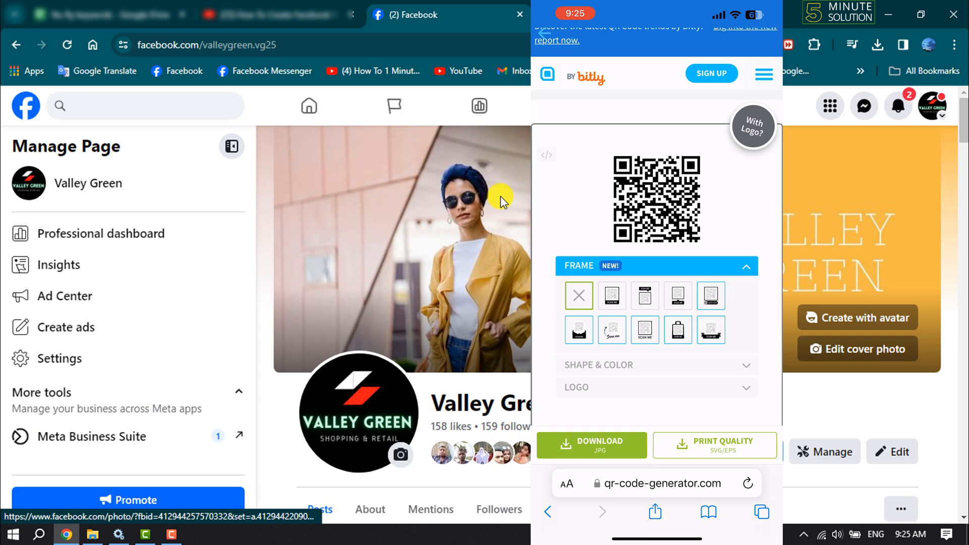
Apply the second frame style so the QR code gets a black SCAN ME border.
{"action": "left_click", "coordinate": [611, 296]}
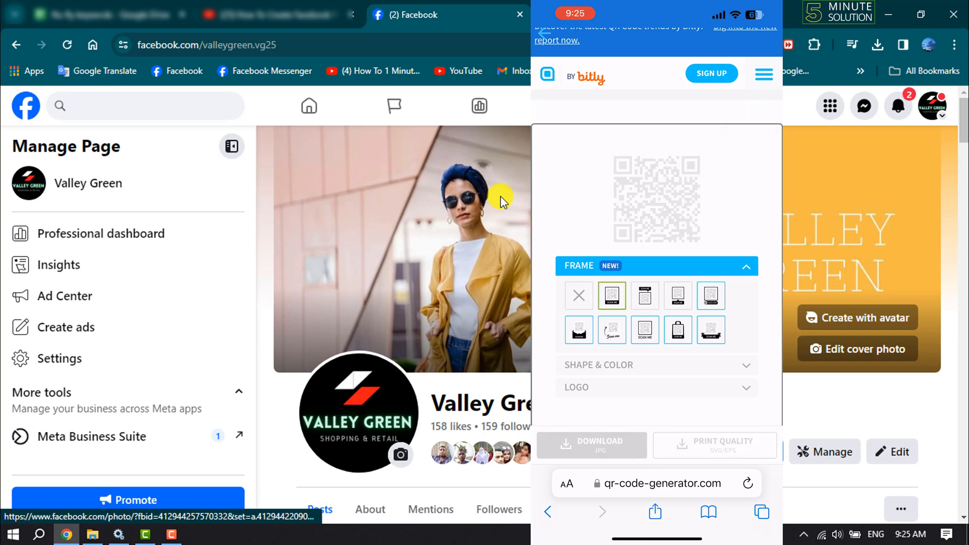
{"action": "left_click", "coordinate": [611, 295]}
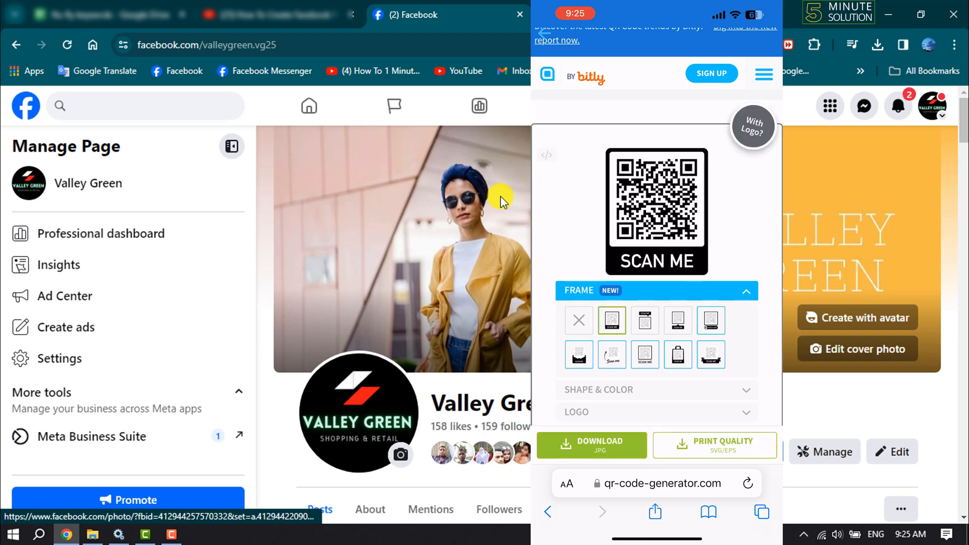